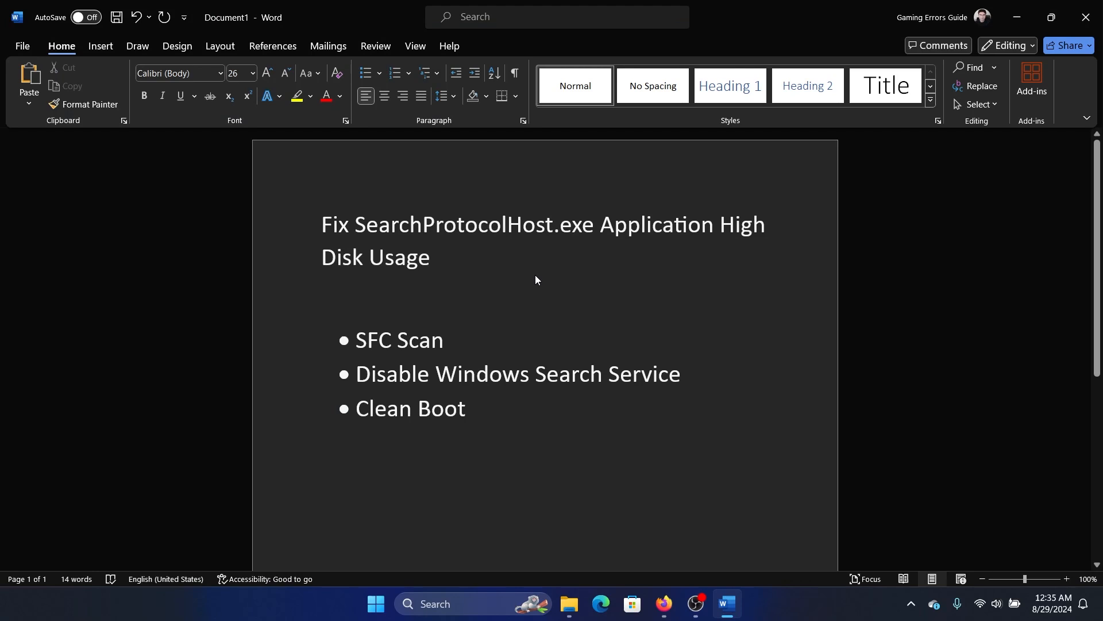
Search Windows for System Configuration so it appears as the best match
left_click(437, 256)
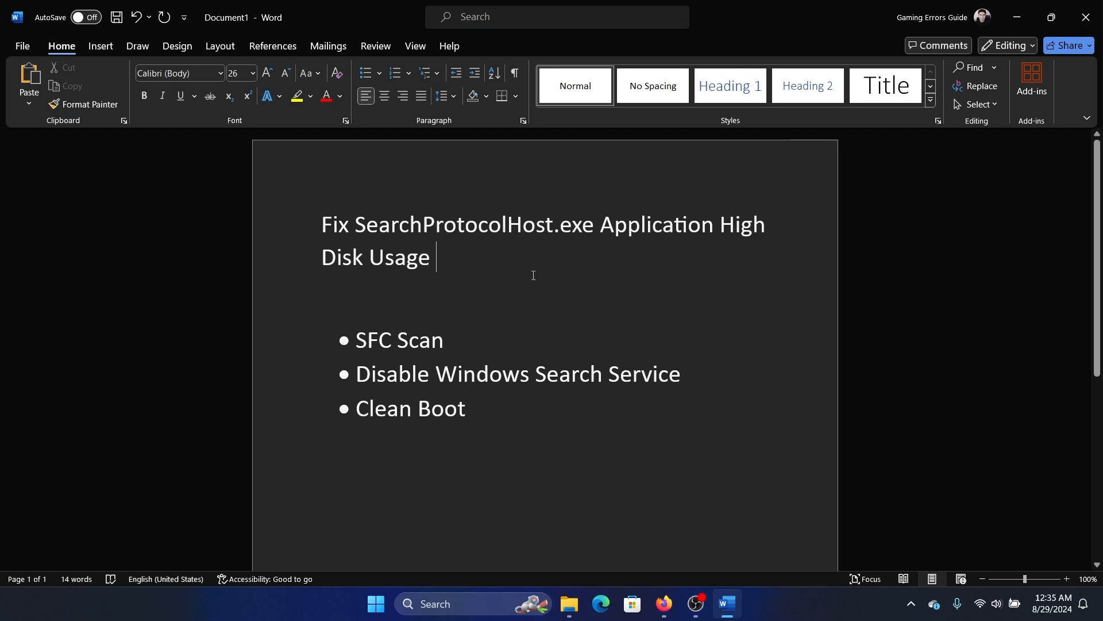
mouse_move(489, 301)
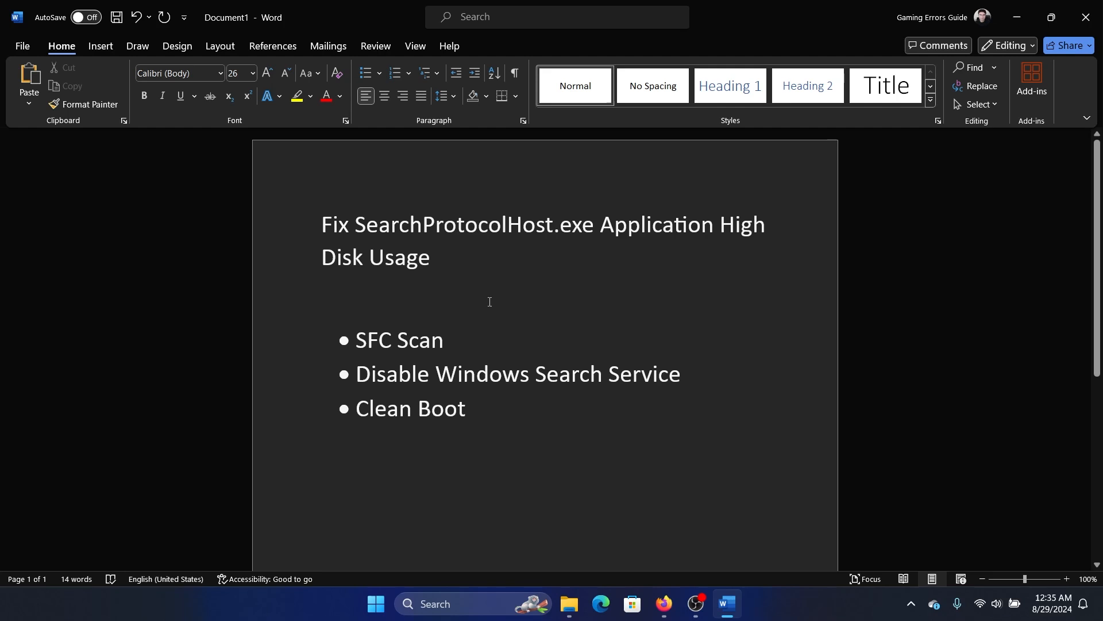
mouse_move(352, 334)
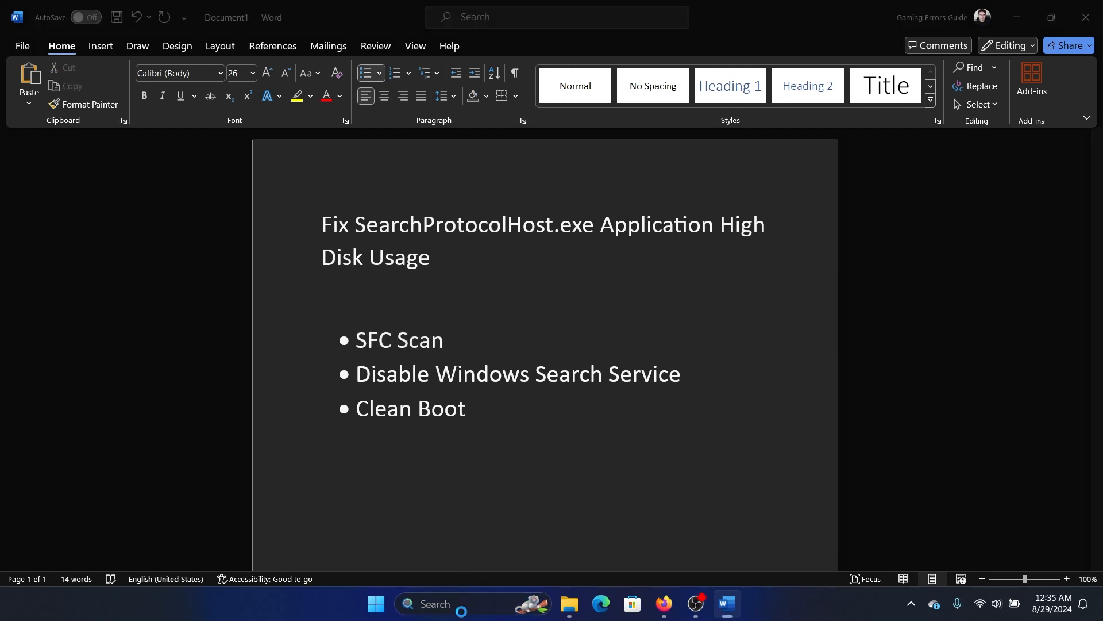
type("command Prompt")
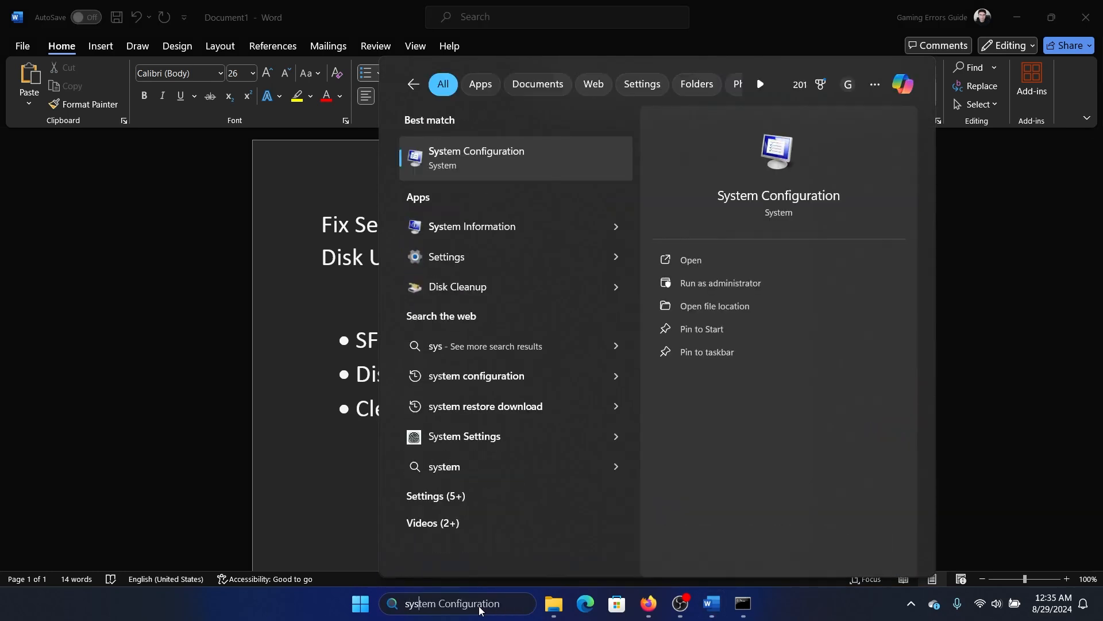
Hide all Microsoft services on System Configuration's Services tab, apply, and skip restarting
left_click(476, 158)
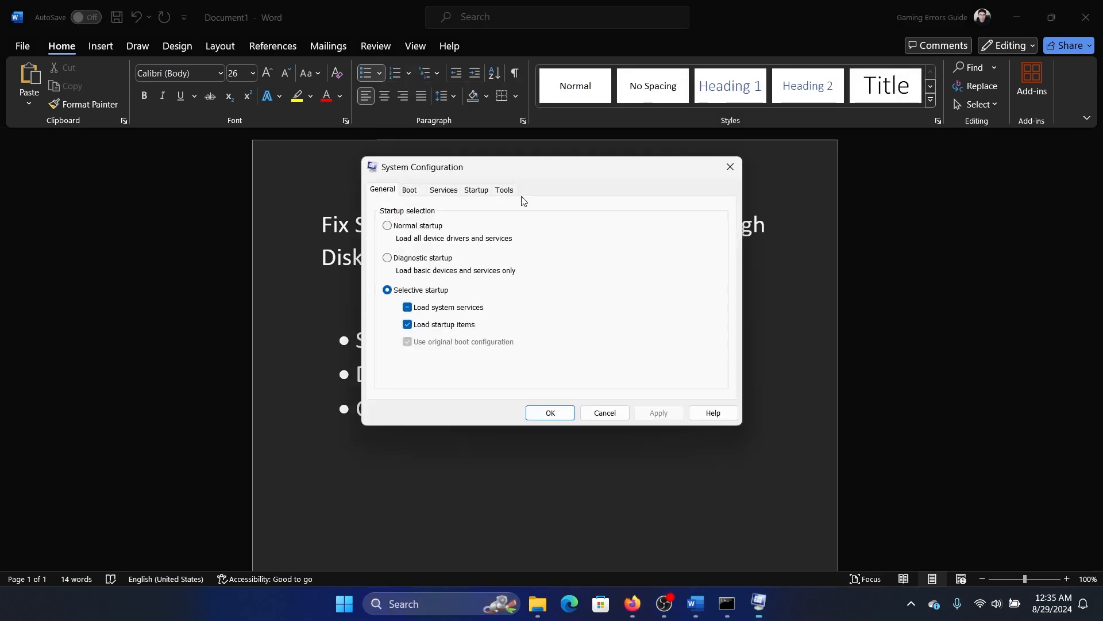
left_click(443, 190)
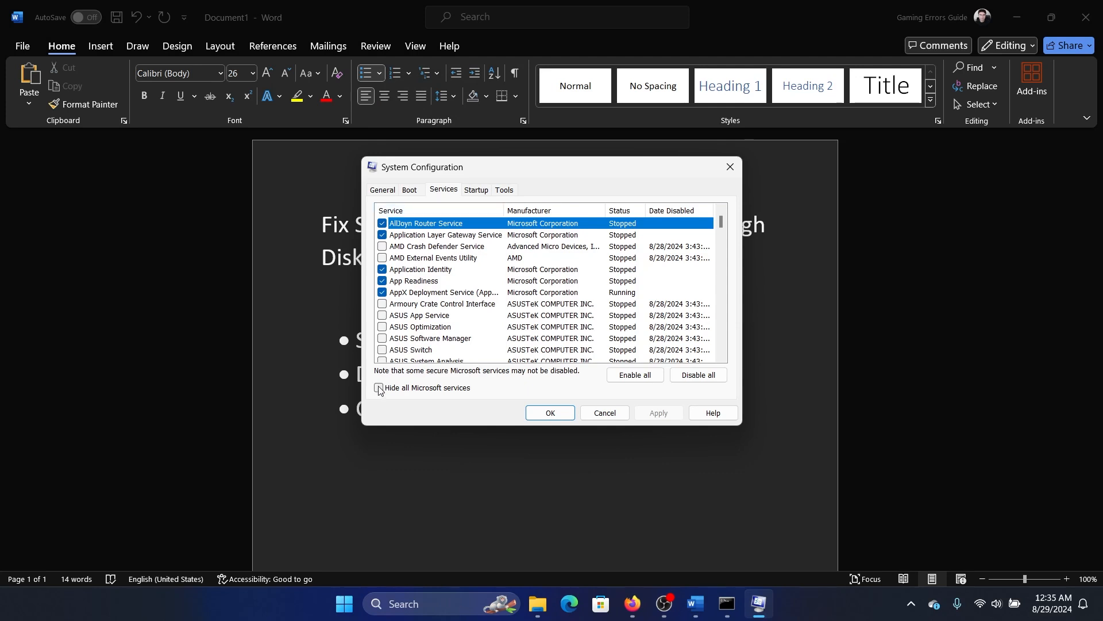
left_click(379, 388)
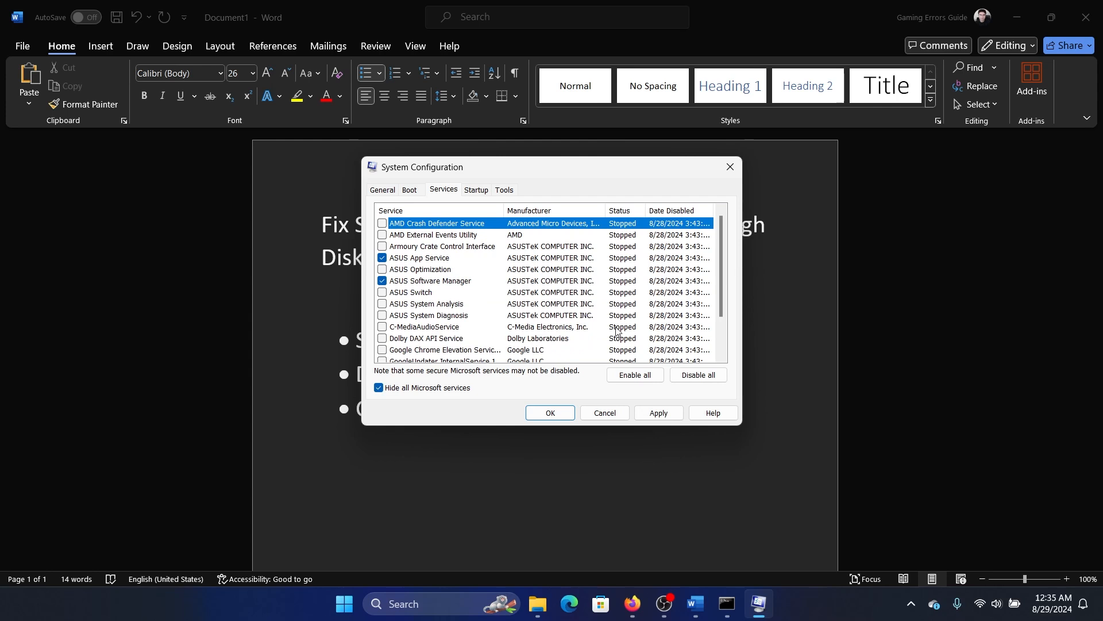
left_click(657, 412)
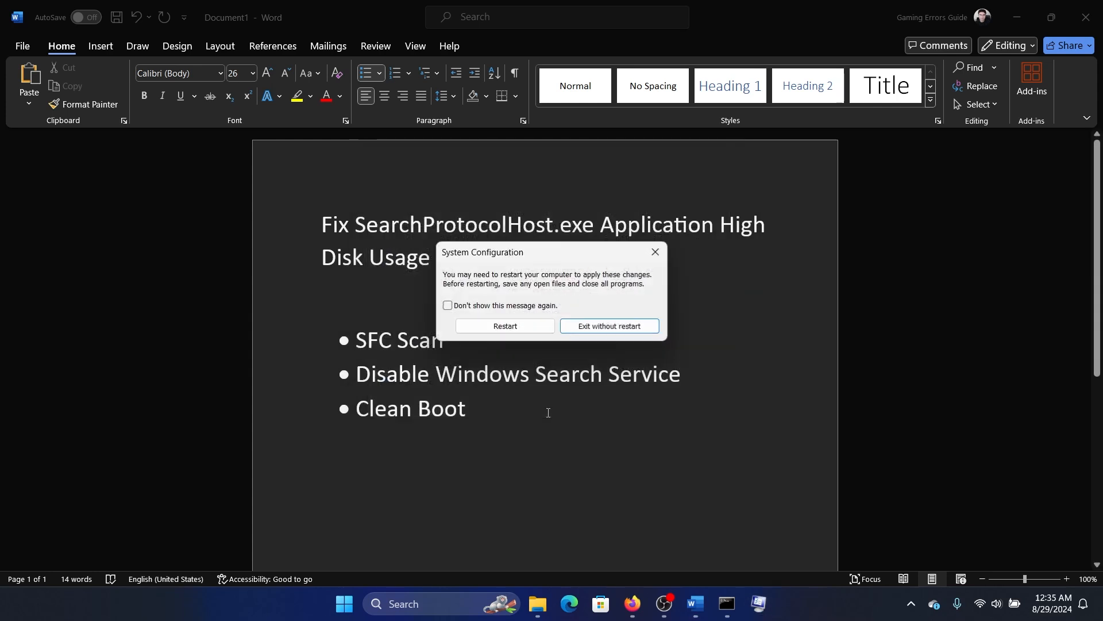
left_click(608, 326)
type("serv")
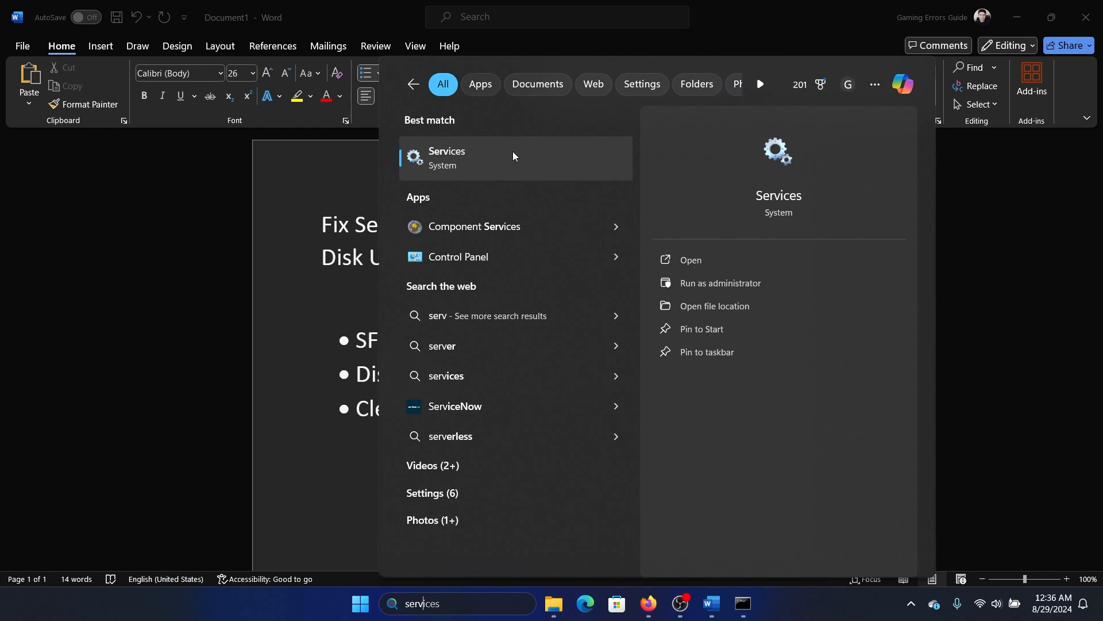
Stop the Windows Search service from the Services console
left_click(690, 260)
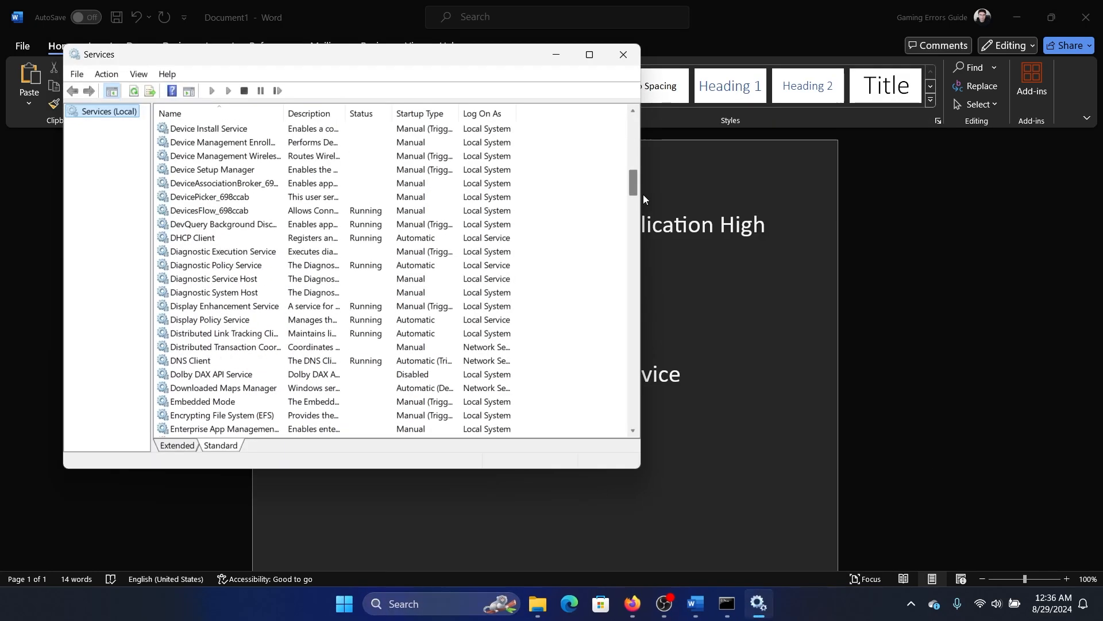
scroll("down", 3)
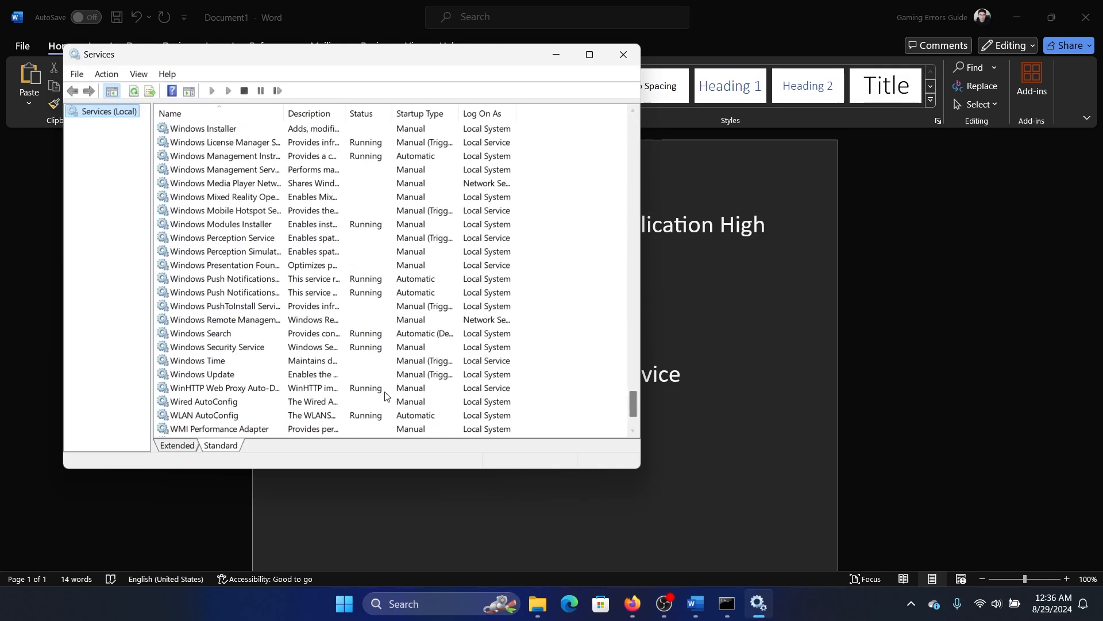
right_click(200, 333)
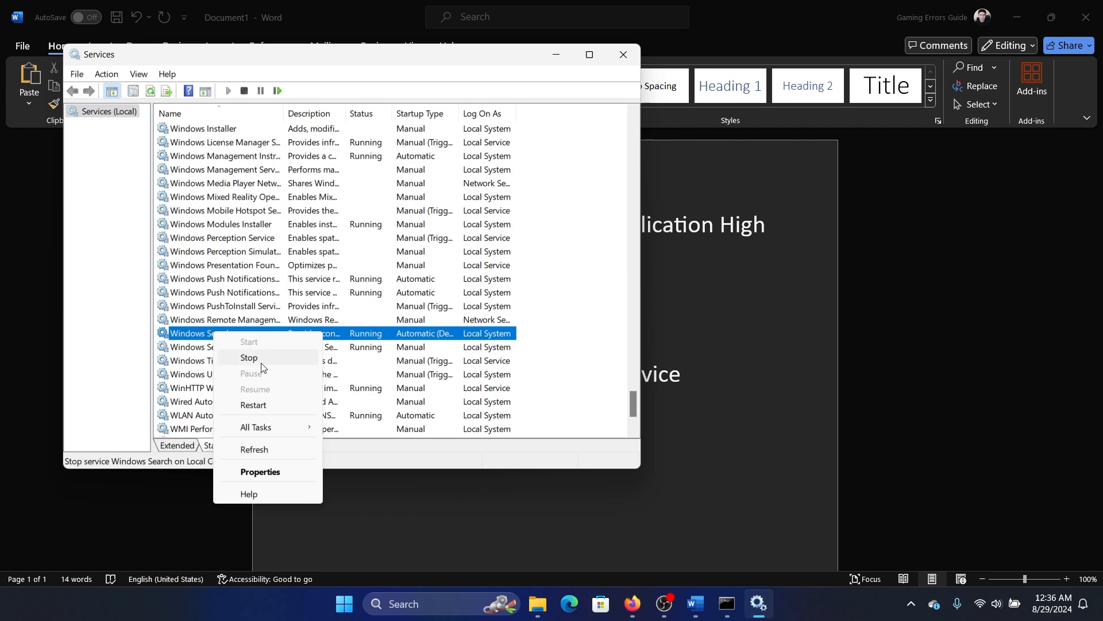
left_click(249, 358)
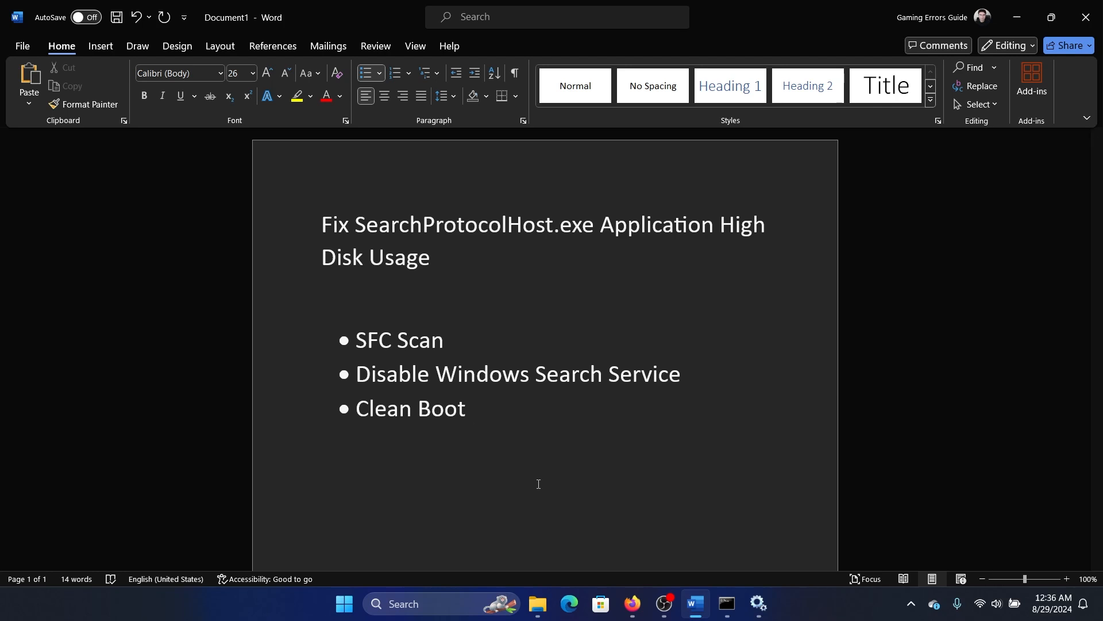
Place the cursor at the end of the Clean Boot bullet in Word
left_click(473, 408)
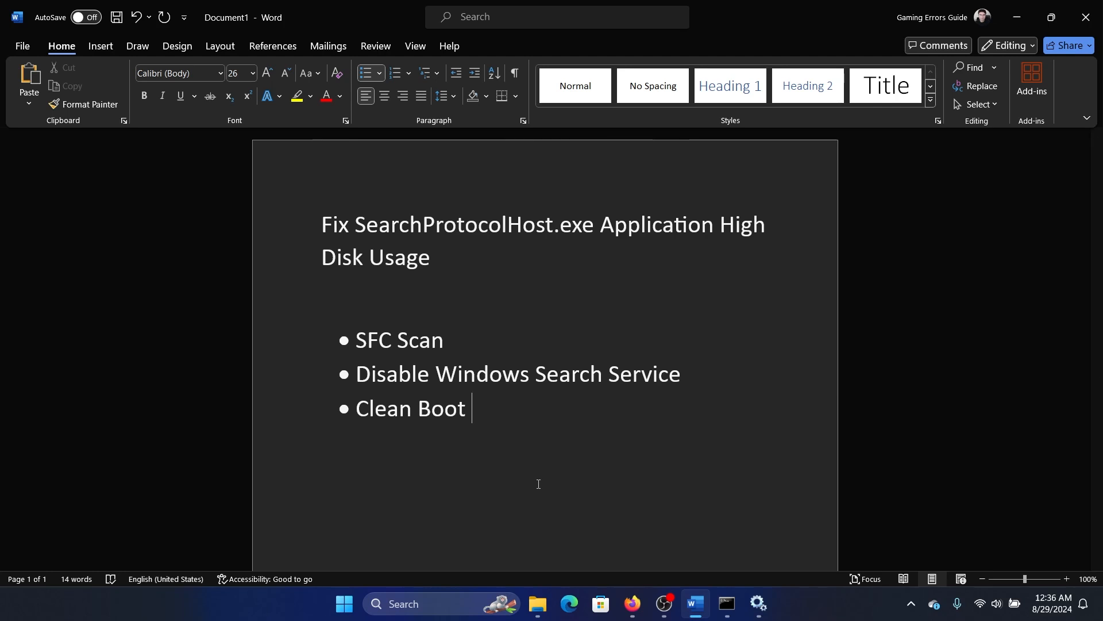